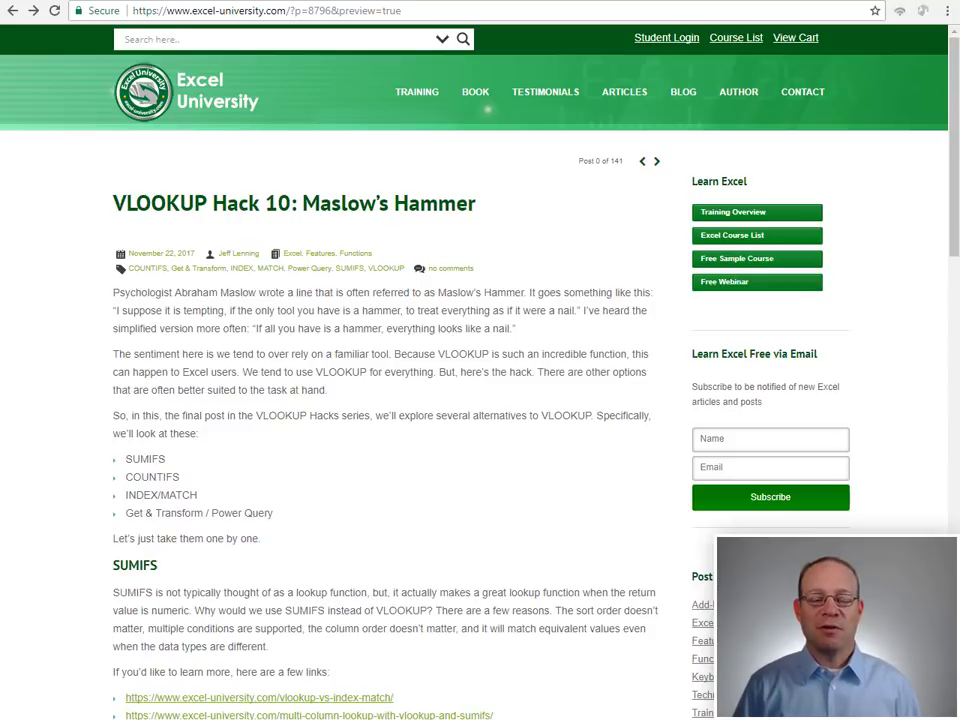
mouse_move(468, 460)
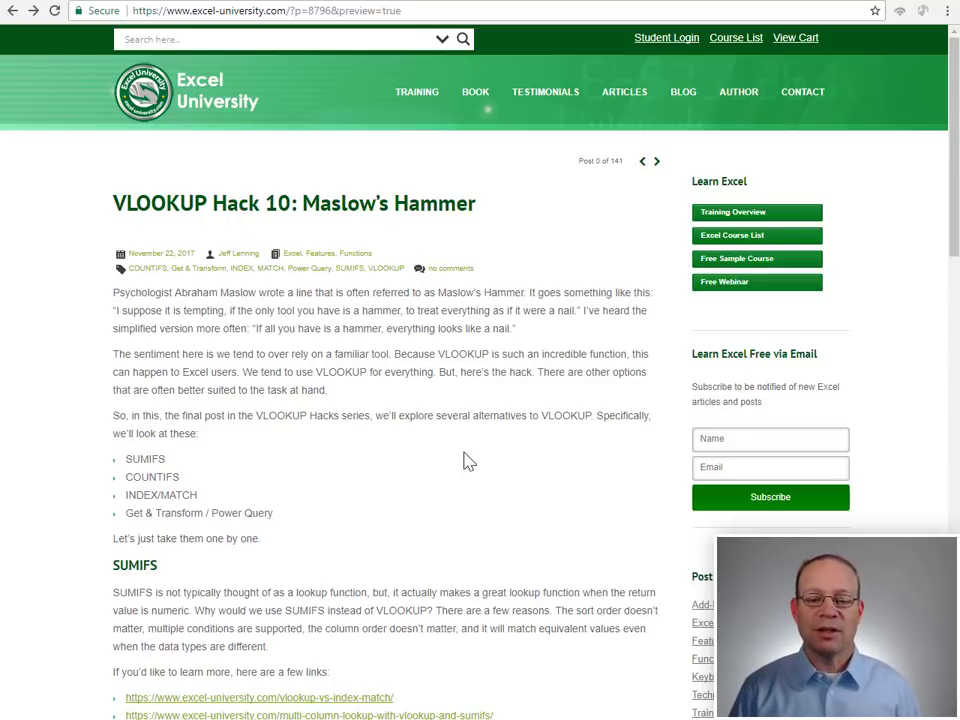
Scroll down to the SUMIFS, COUNTIFS, INDEX/MATCH and Get & Transform sections with their article links
scroll(down, 3)
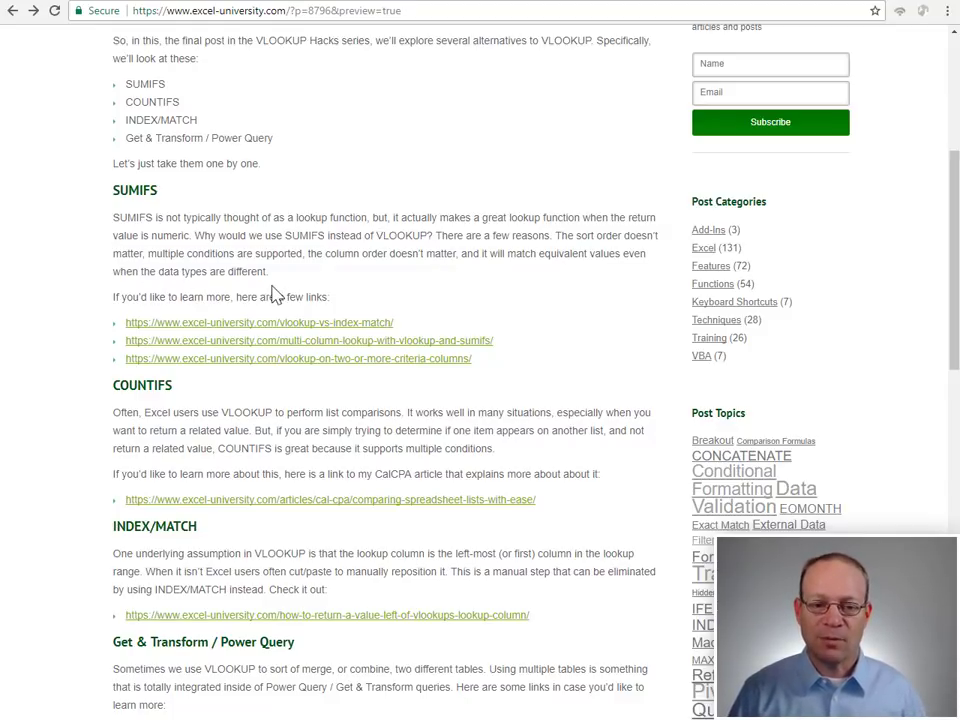
mouse_move(312, 328)
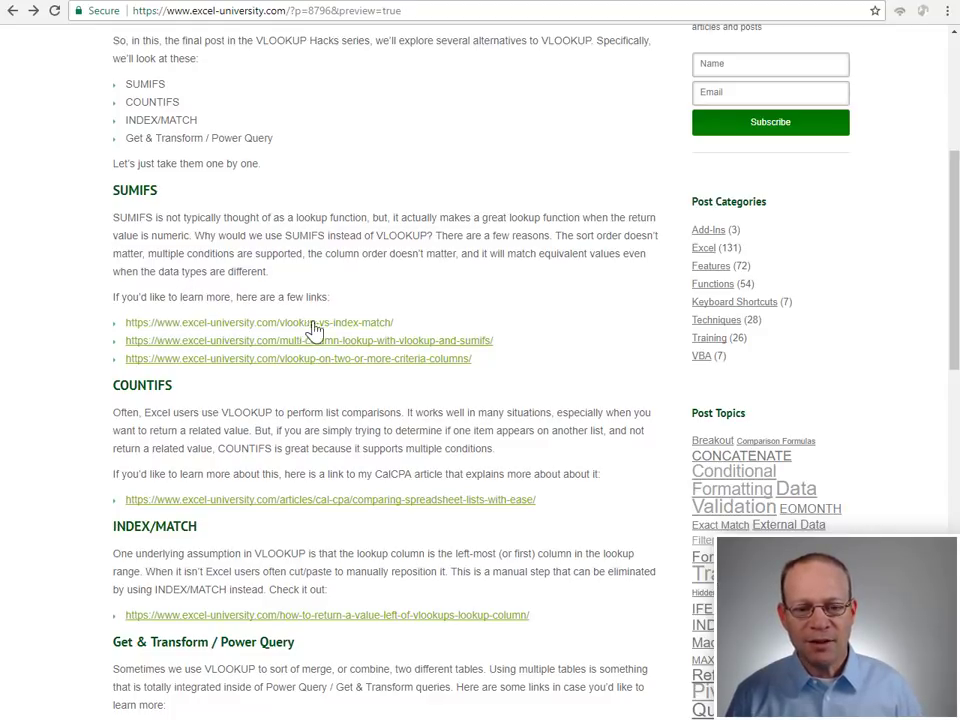
click(260, 322)
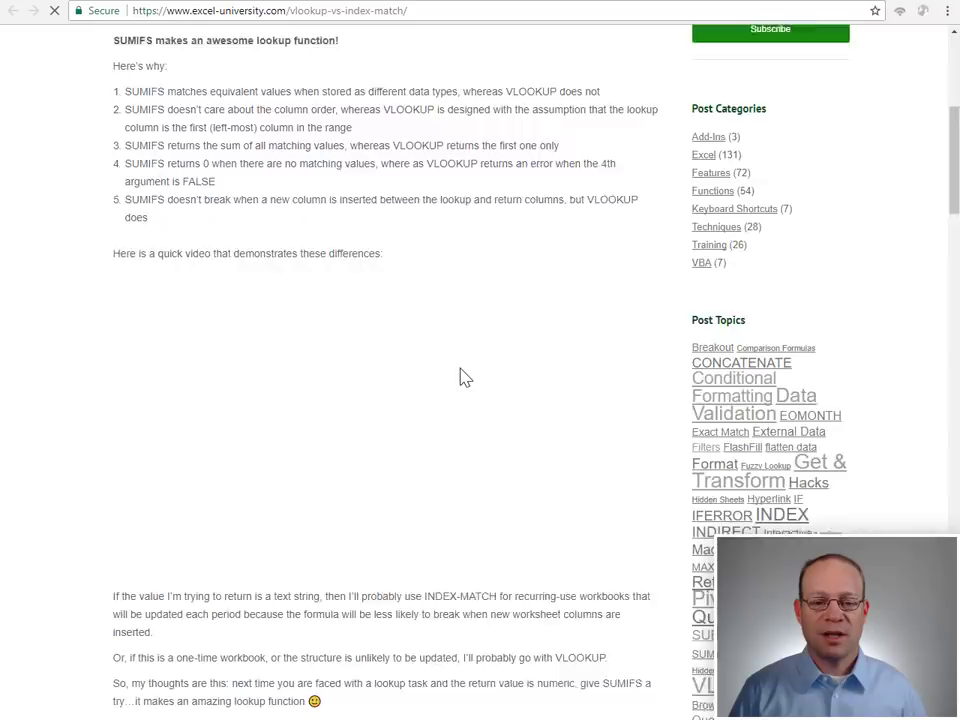
scroll(down, 3)
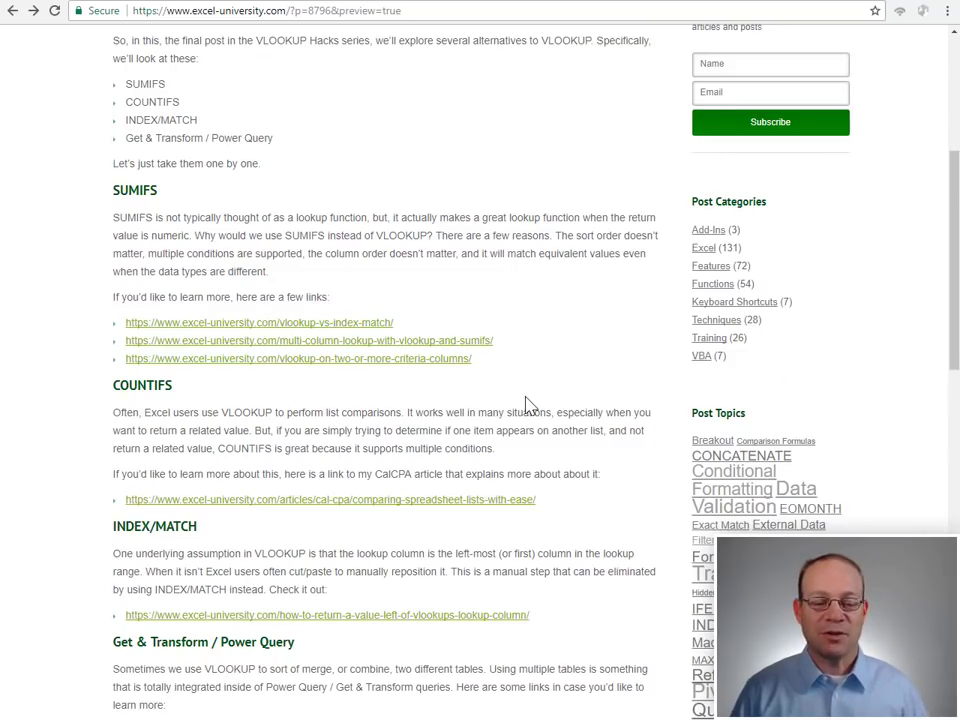
Scroll to the Conclusion and follow the linked article about comparing spreadsheet lists
scroll(down, 3)
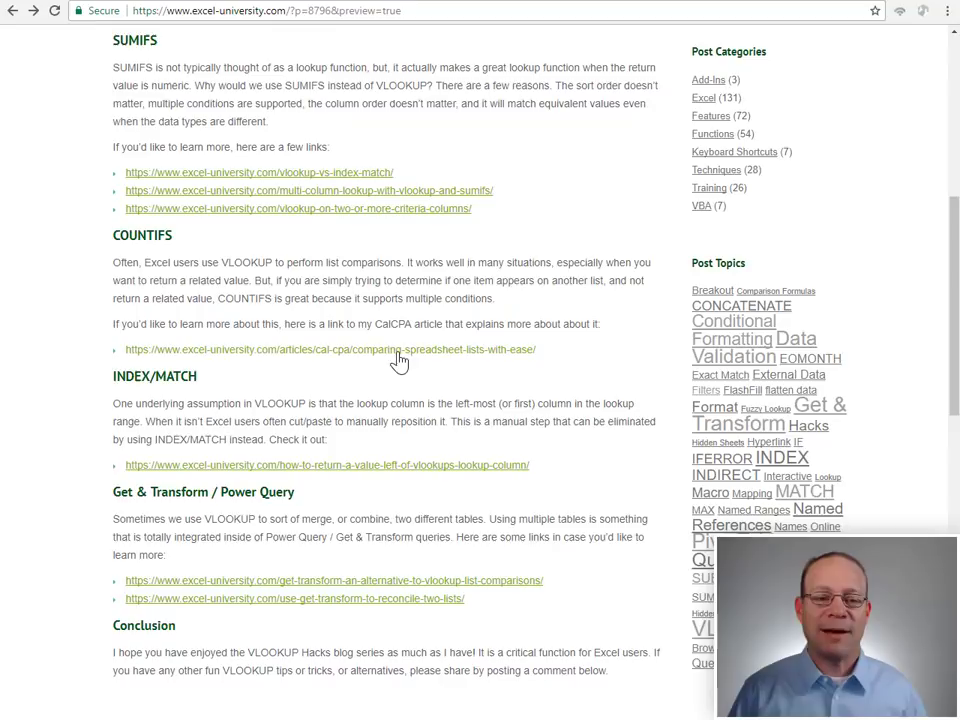
click(332, 348)
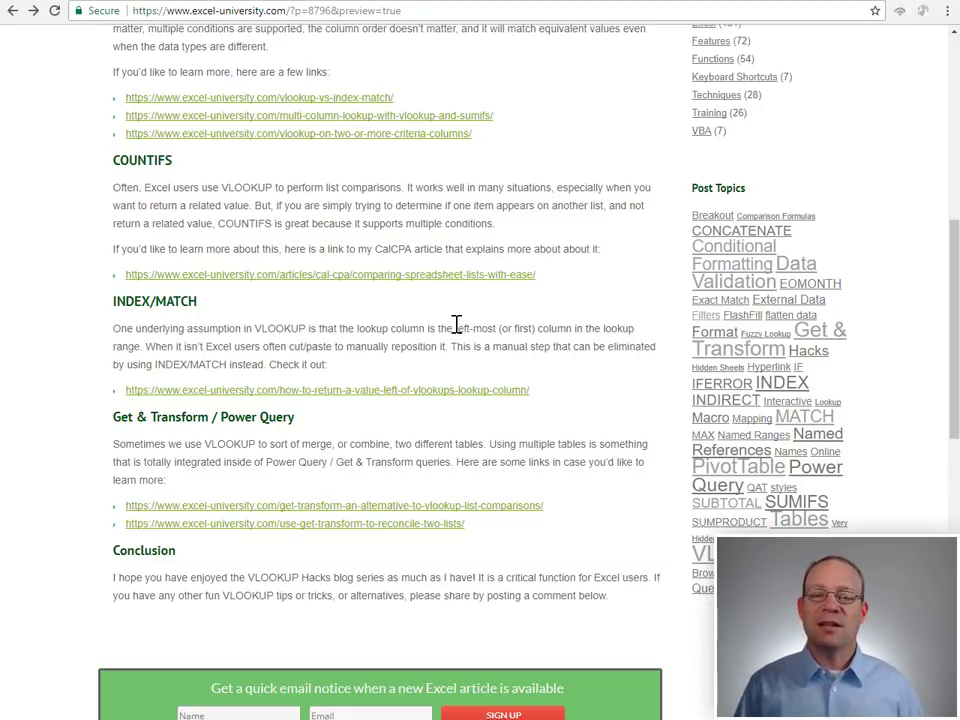
mouse_move(420, 318)
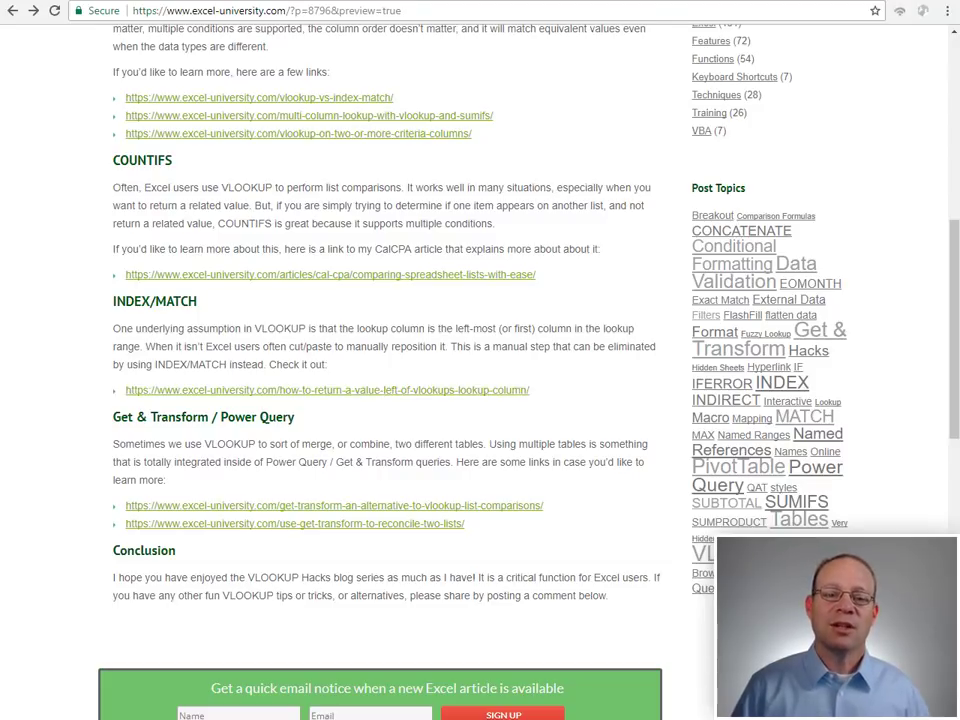
Return from the linked article and scroll to the email-signup banner and Jeff Lenning author box
click(326, 390)
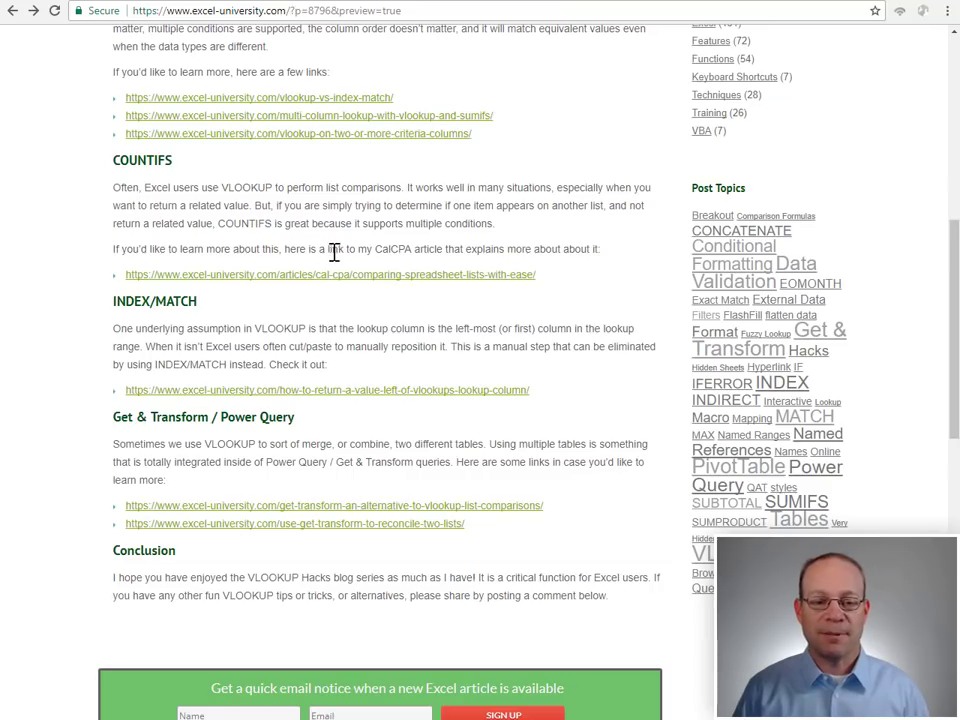
scroll(down, 3)
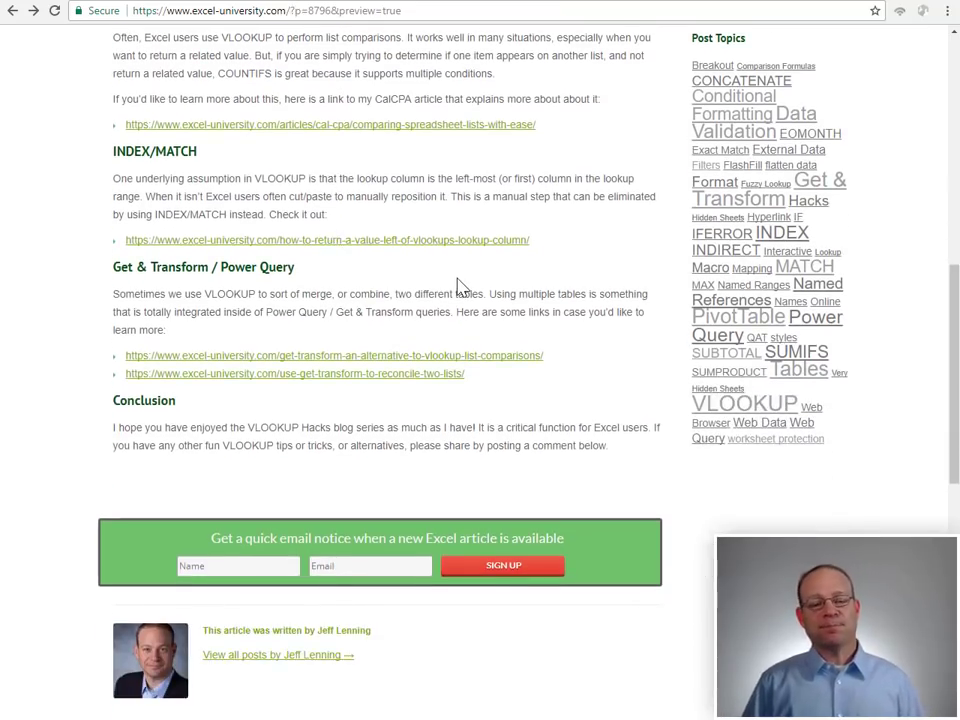